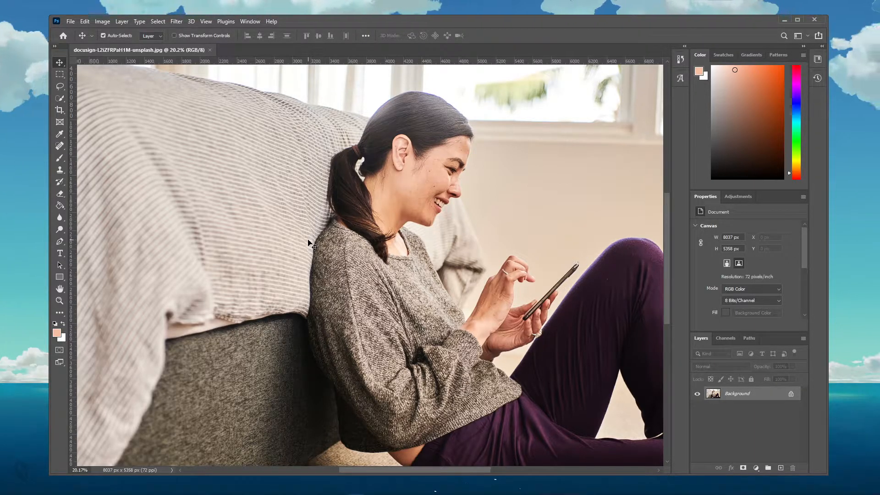
{"action": "mouse_move", "coordinate": [249, 180]}
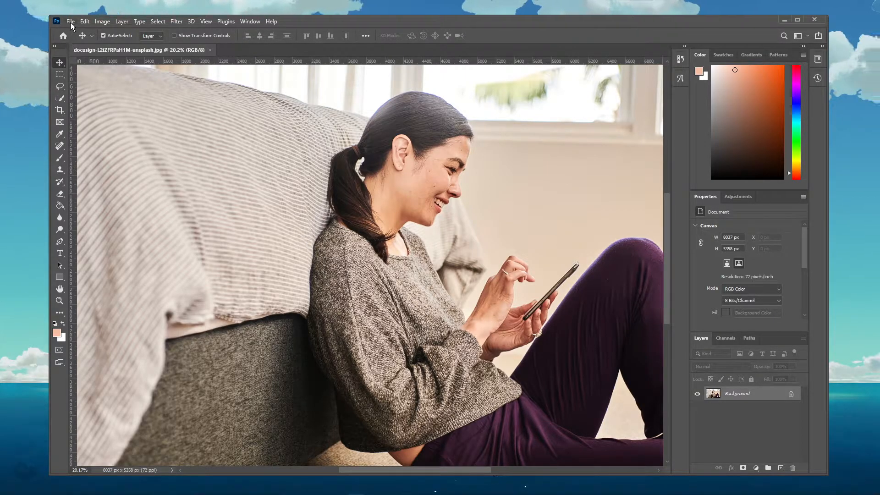
Bring up the Preferences dialog on its General page from the Edit menu
{"action": "left_click", "coordinate": [85, 21]}
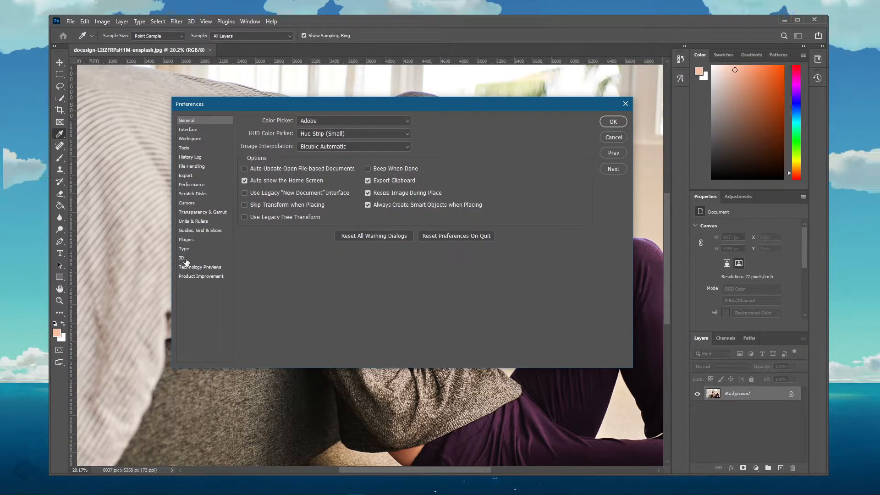
In the 3D preferences, set Let Photoshop Use to the full 7999 MB (100%) of VRAM
{"action": "left_click", "coordinate": [181, 258]}
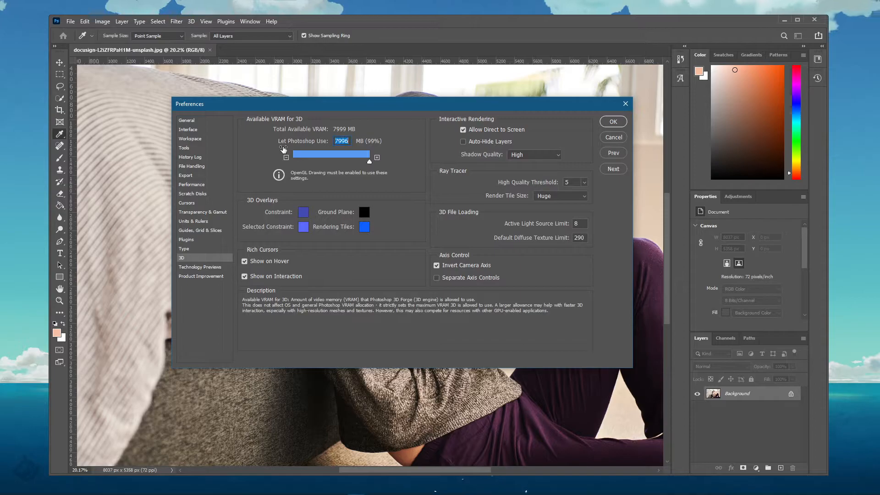
{"action": "left_click_drag", "start_coordinate": [331, 154], "coordinate": [369, 154]}
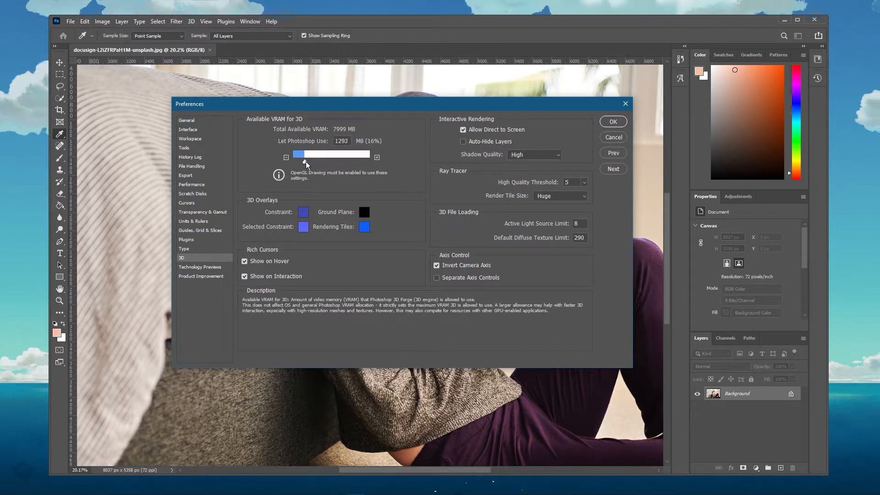
{"action": "left_click_drag", "start_coordinate": [297, 154], "coordinate": [373, 154]}
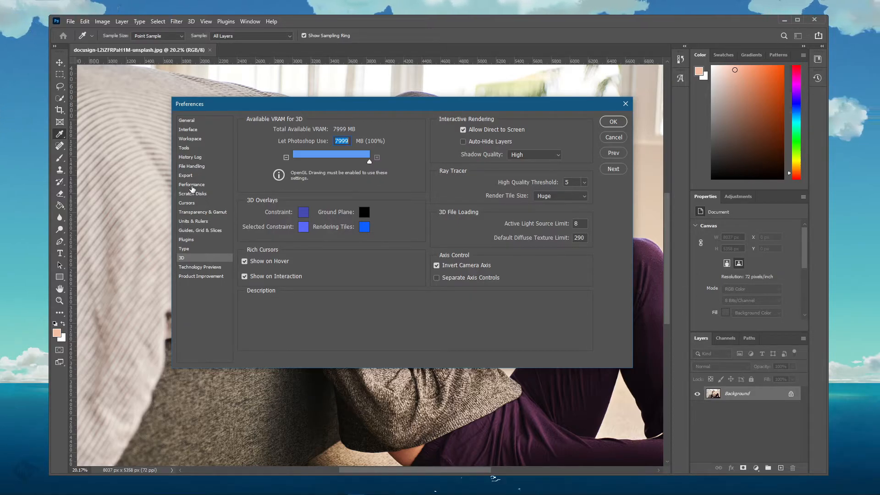
In Performance, keep Use Graphics Processor enabled and confirm with OK to return to the photo
{"action": "left_click", "coordinate": [192, 185]}
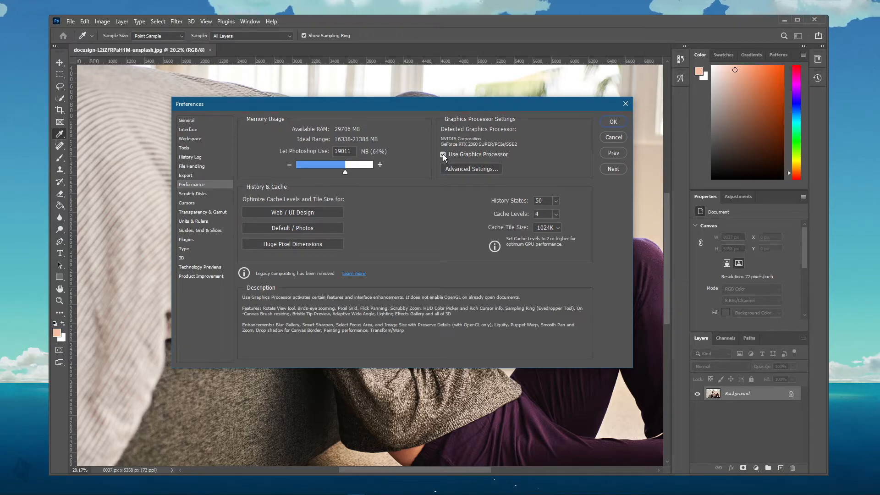
{"action": "left_click", "coordinate": [613, 121]}
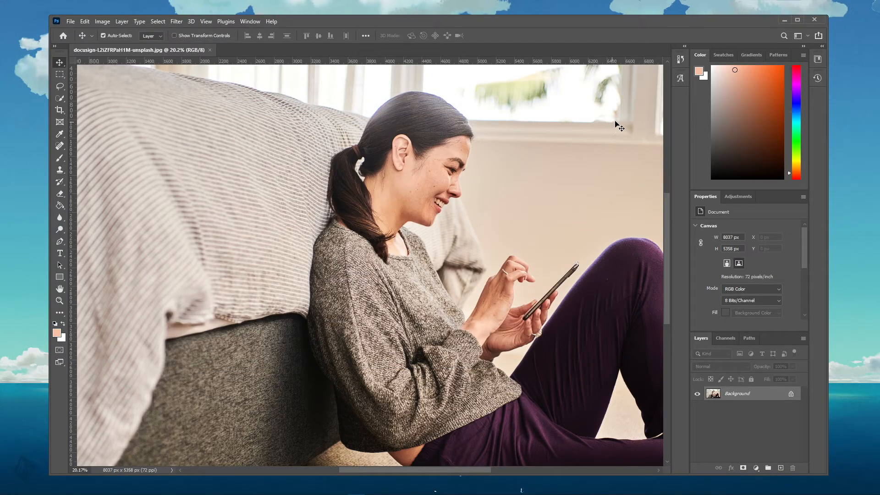